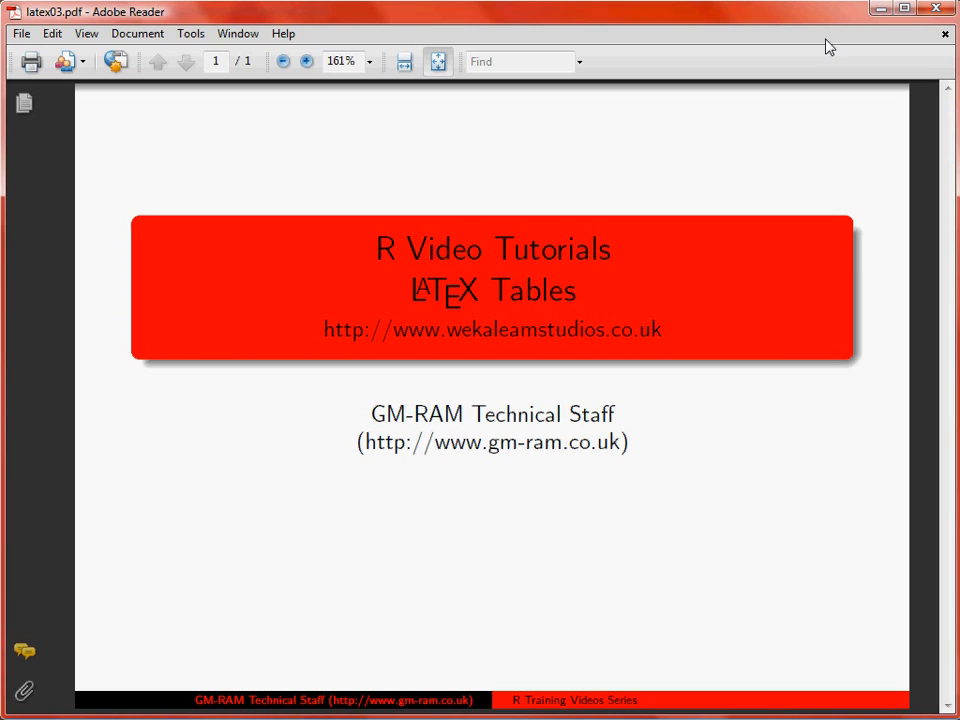
mouse_move(838, 48)
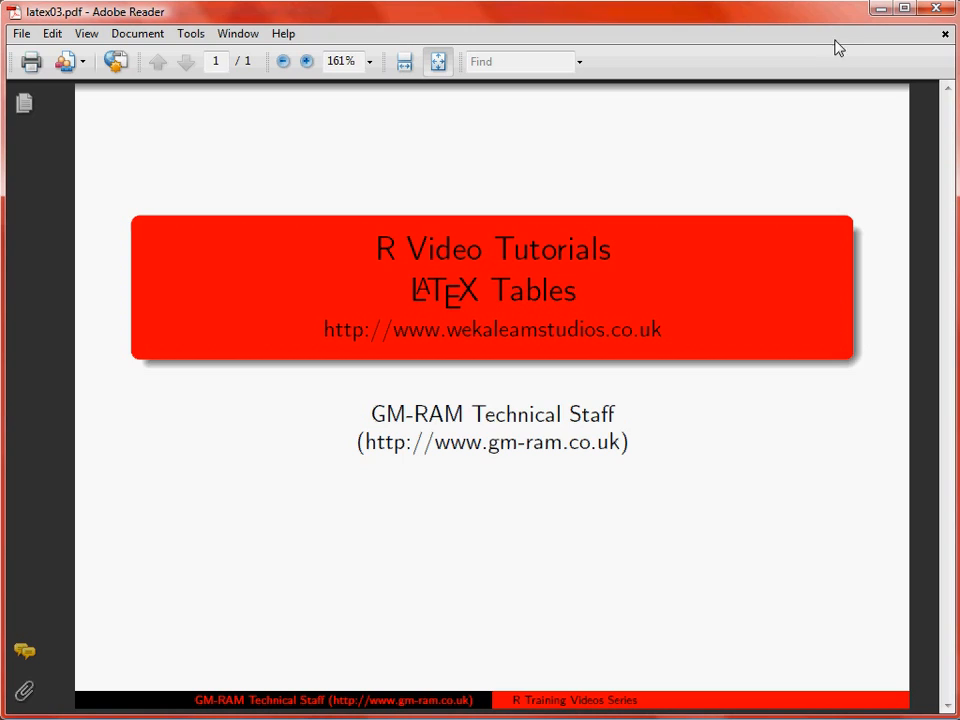
mouse_move(876, 32)
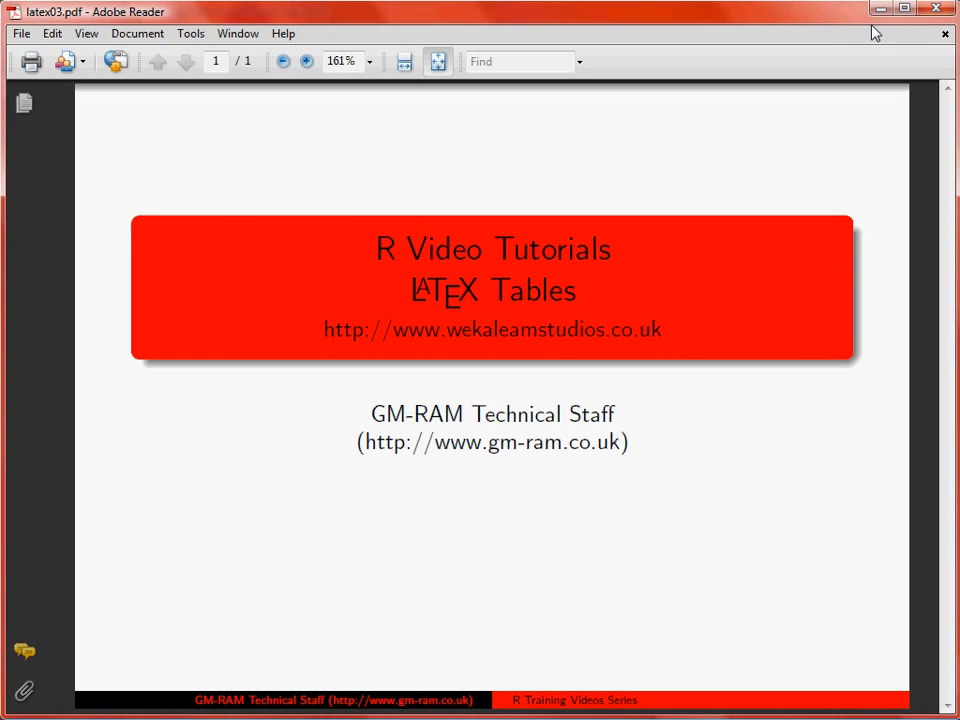
mouse_move(900, 42)
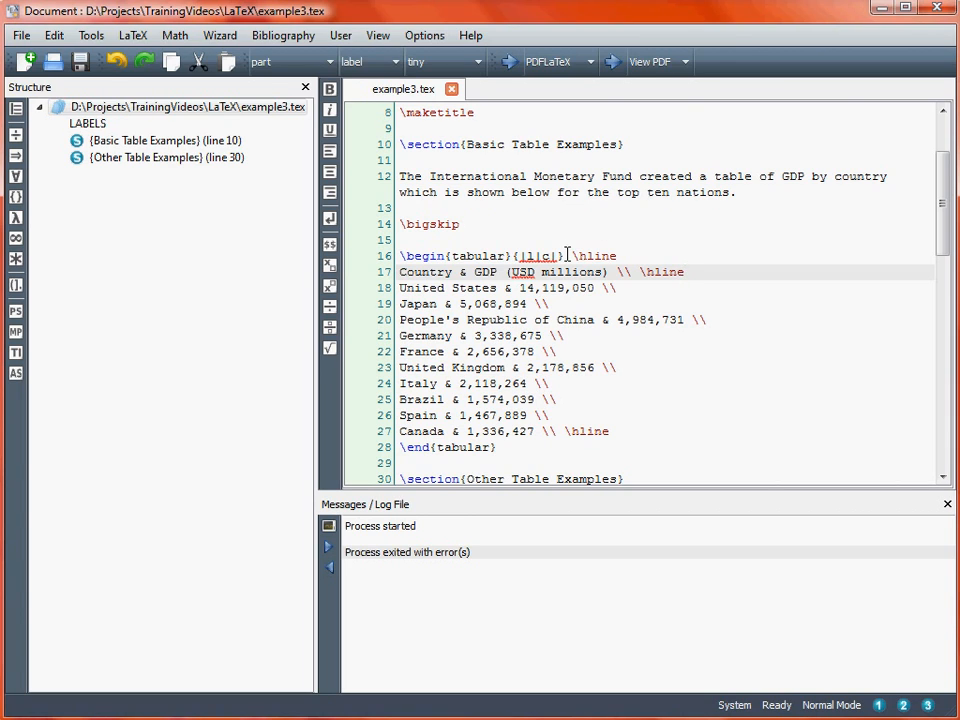
double_click(540, 256)
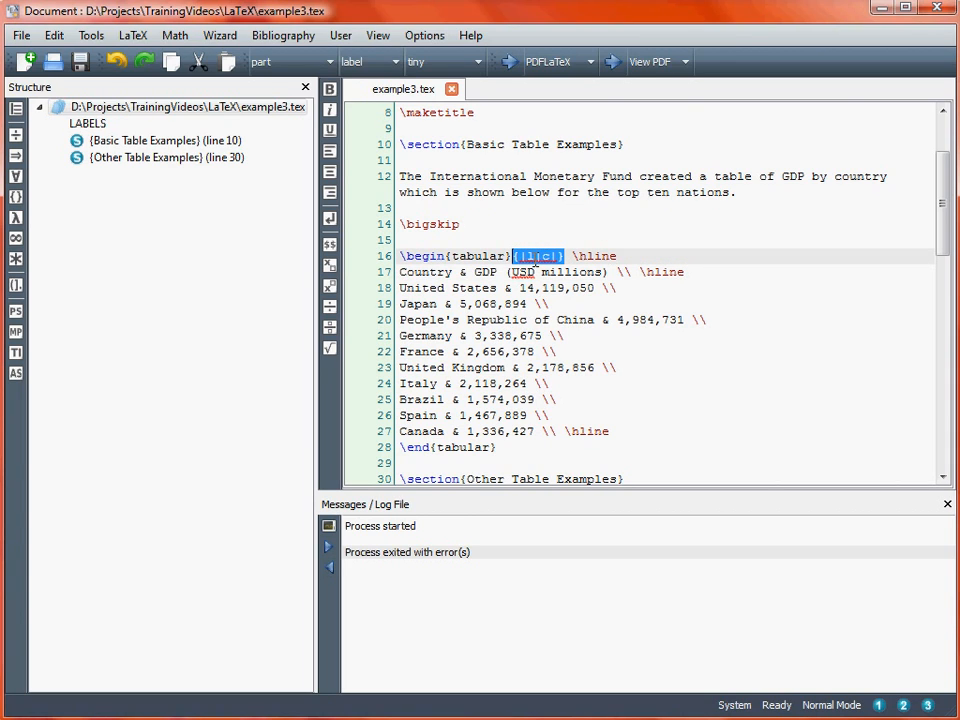
mouse_move(656, 256)
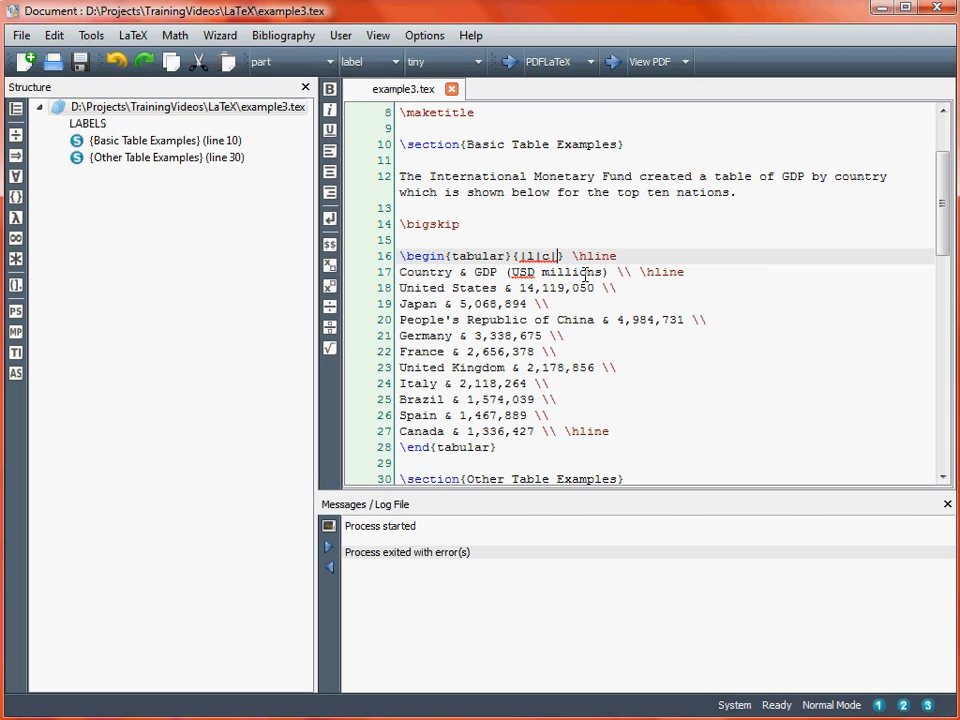
mouse_move(768, 268)
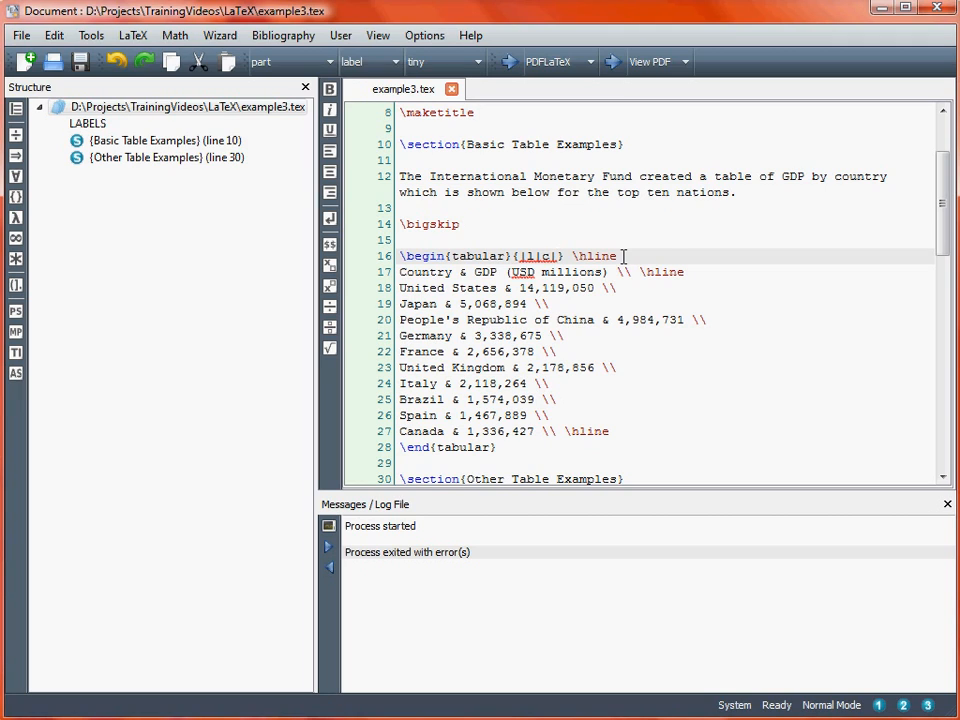
mouse_move(664, 272)
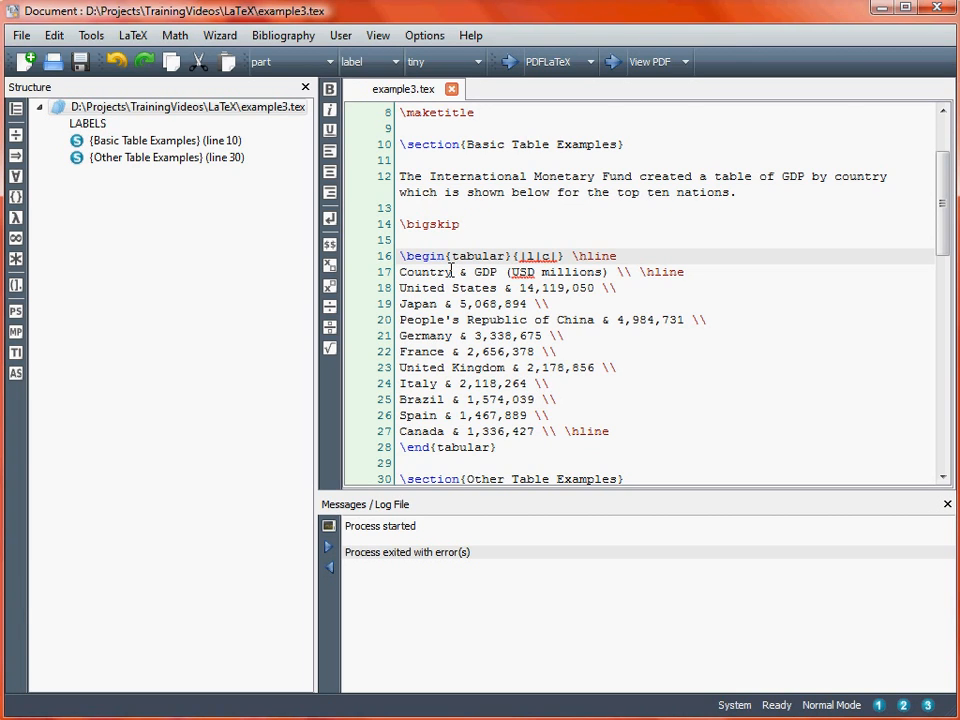
mouse_move(460, 272)
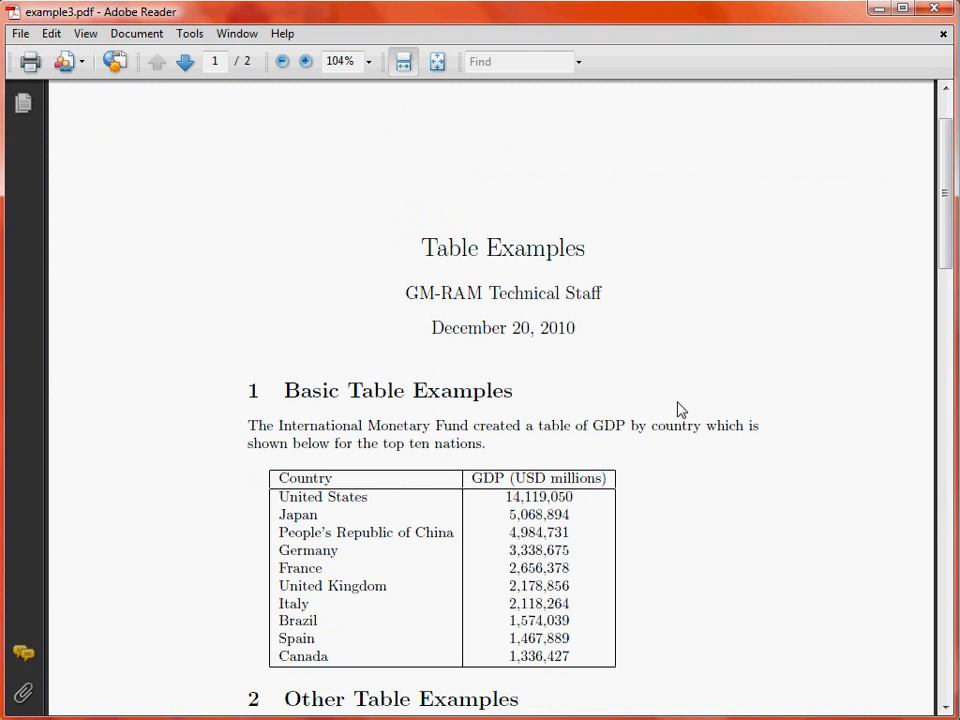
scroll("down", 3)
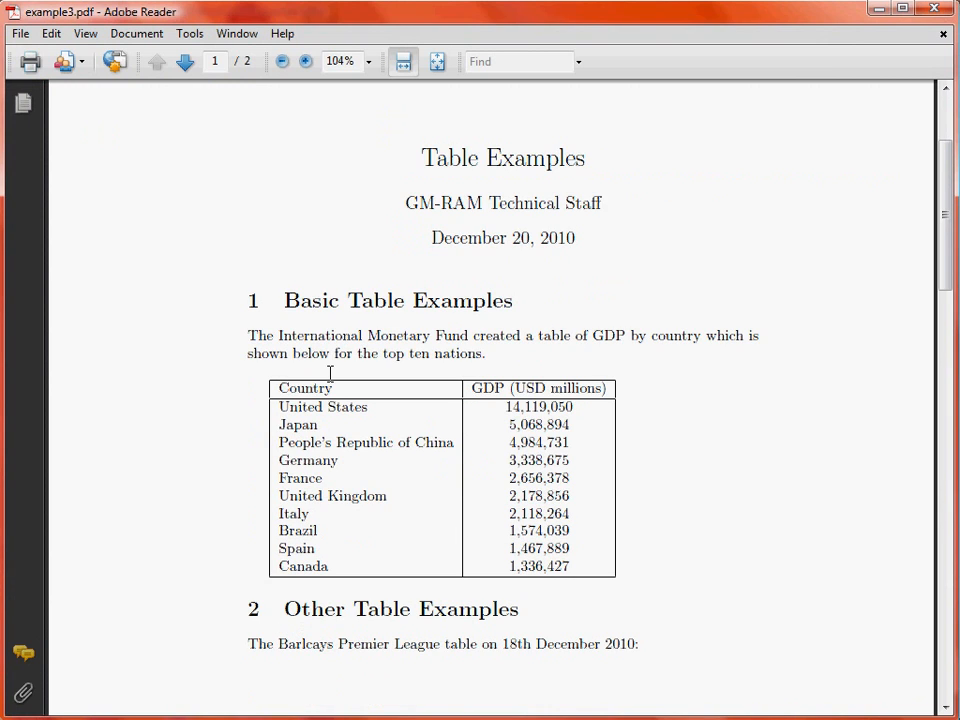
mouse_move(500, 448)
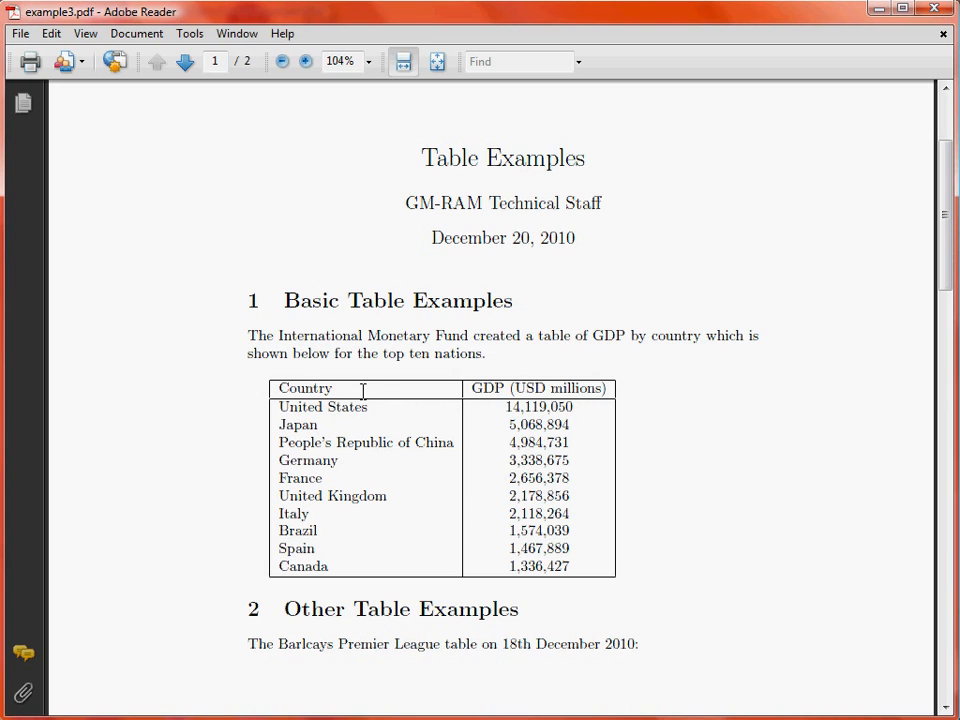
mouse_move(408, 478)
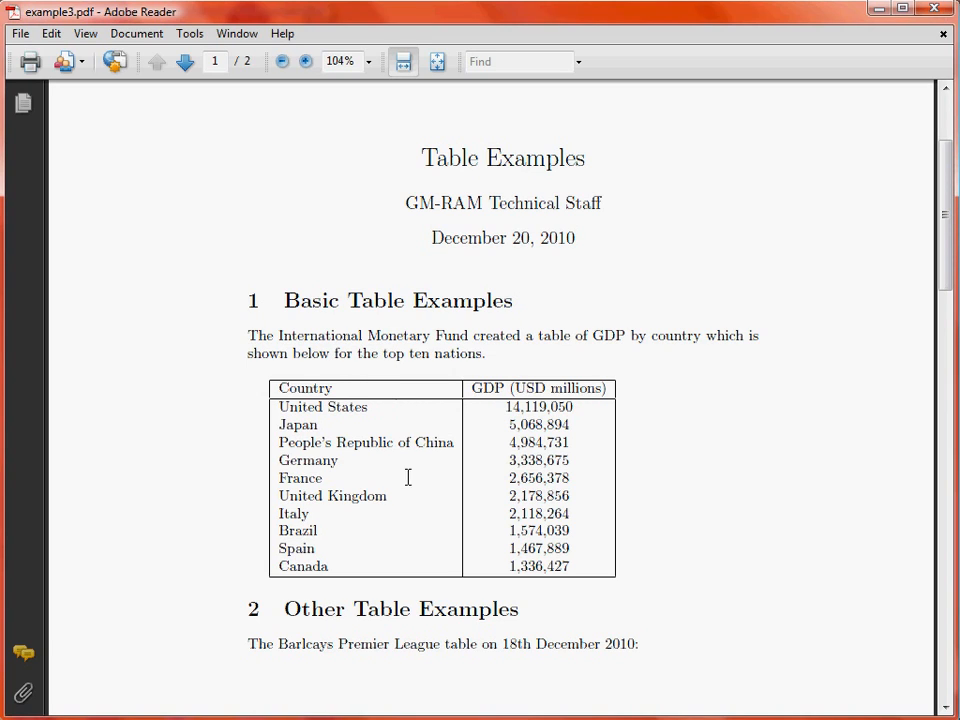
mouse_move(280, 512)
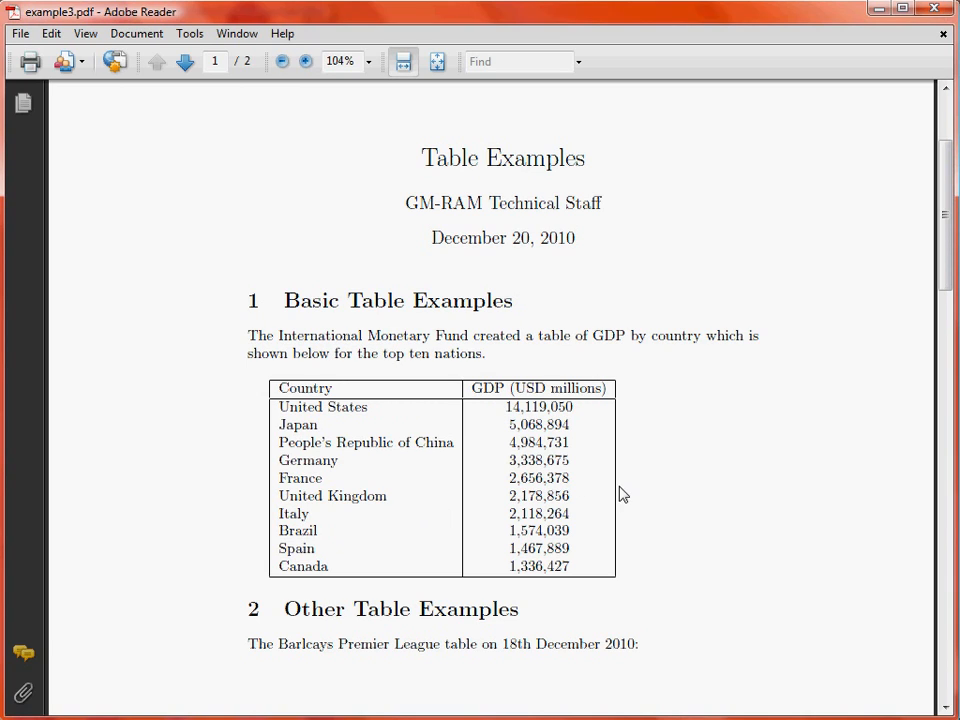
mouse_move(614, 500)
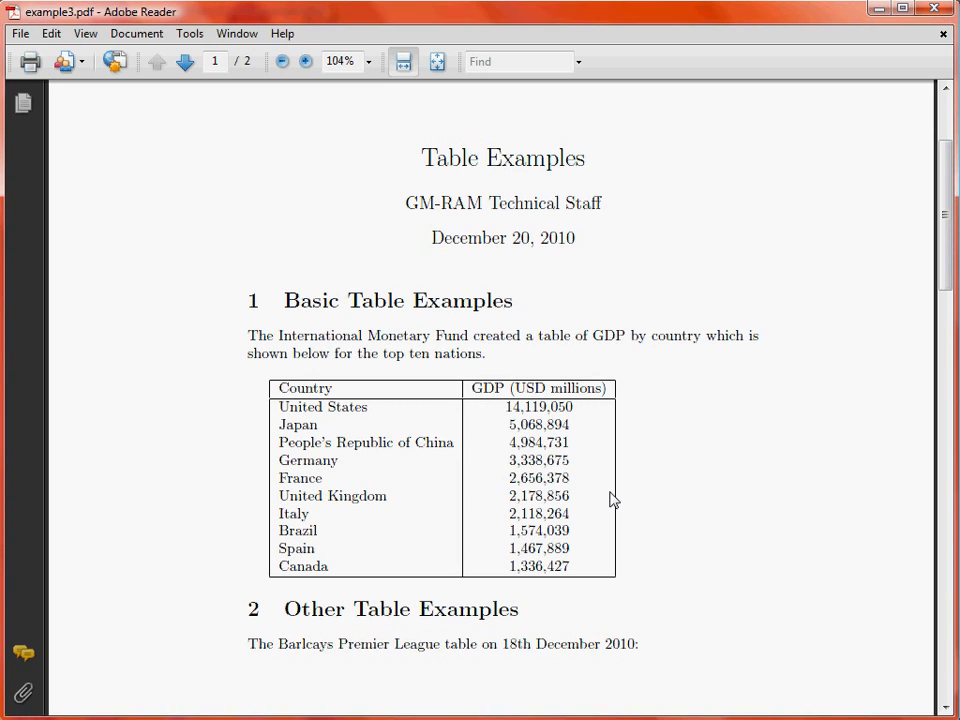
mouse_move(612, 500)
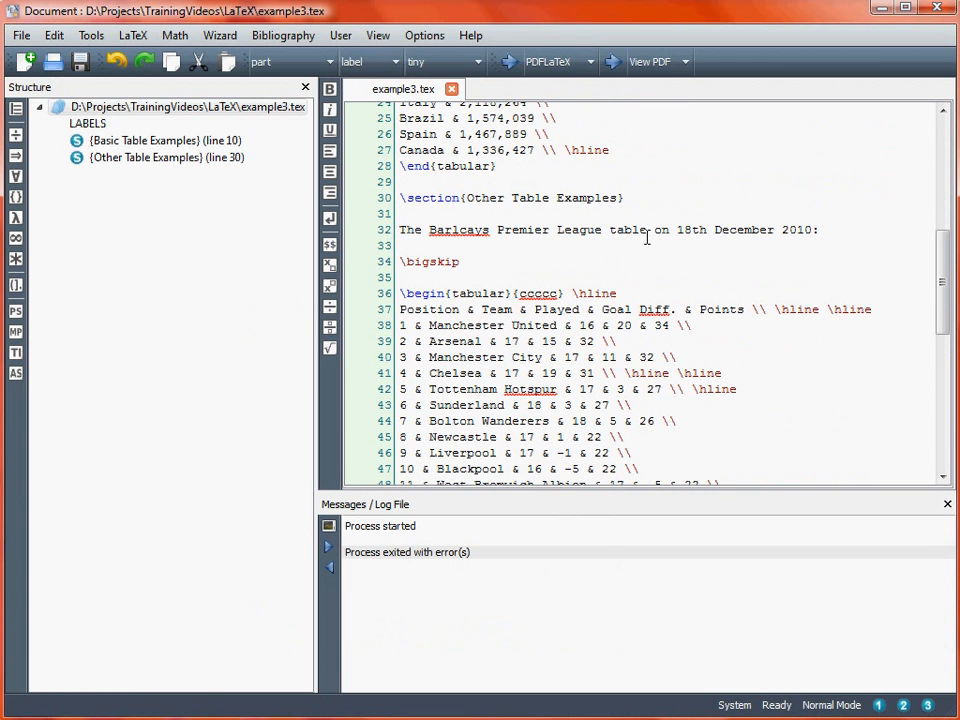
scroll("down", 3)
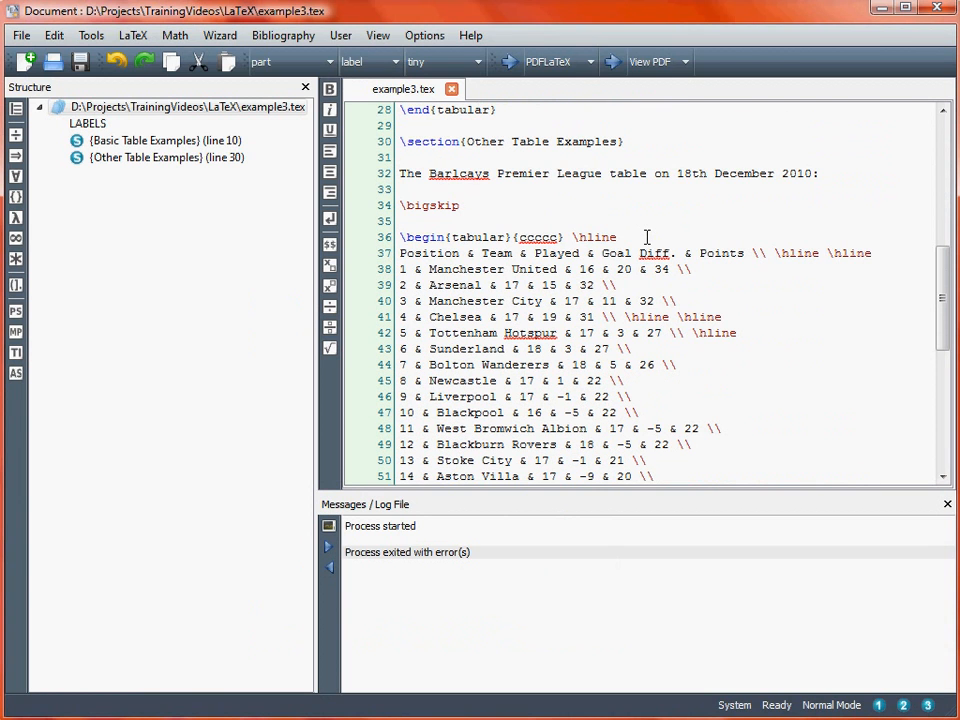
mouse_move(460, 172)
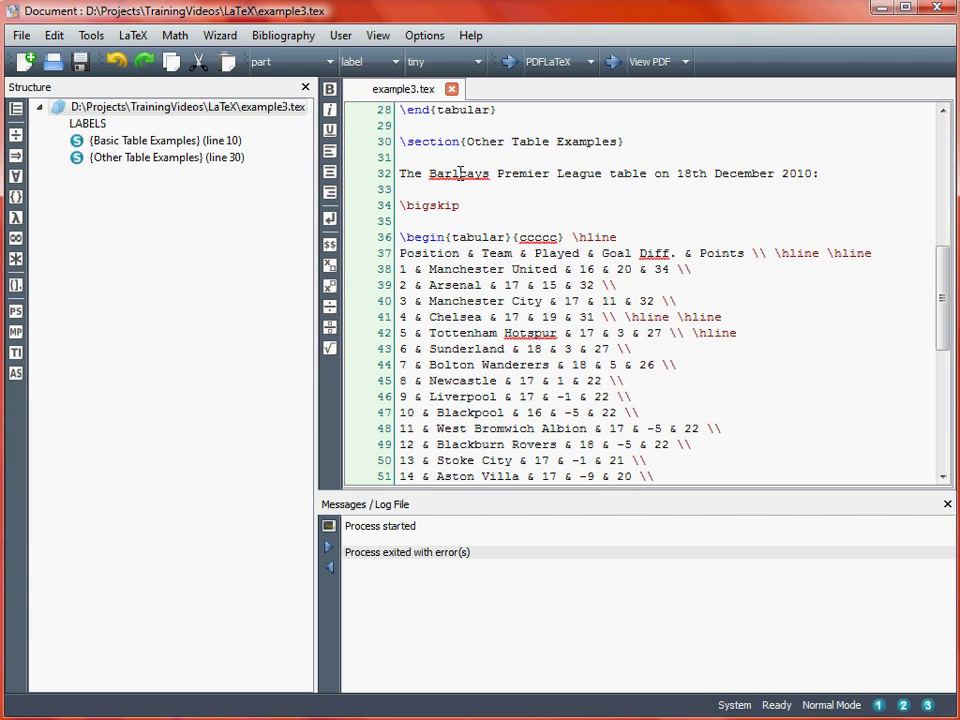
double_click(456, 172)
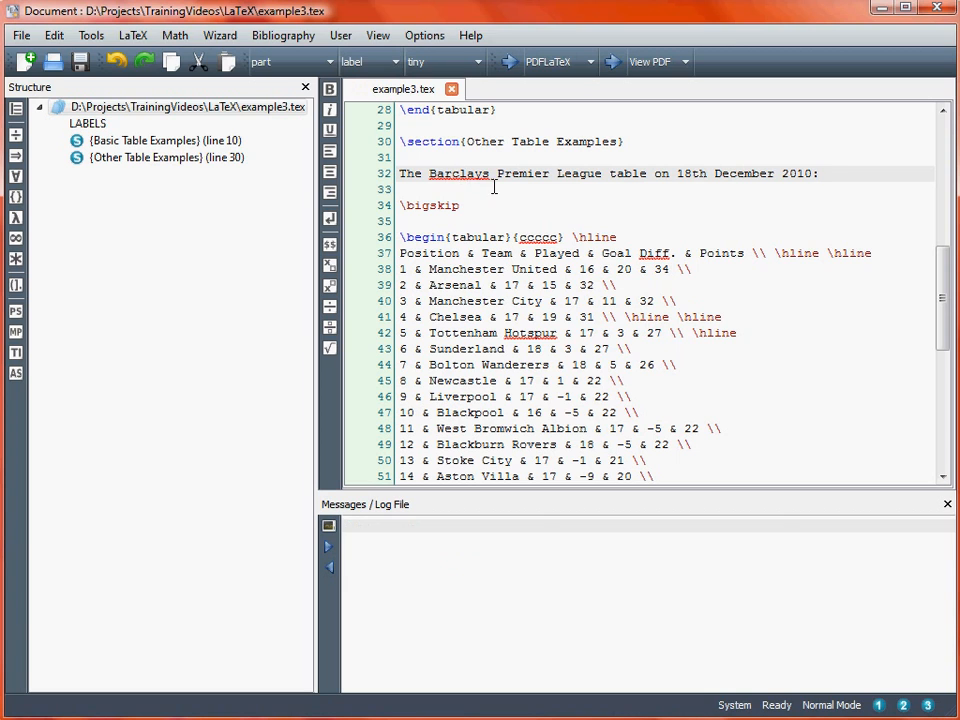
scroll("down", 3)
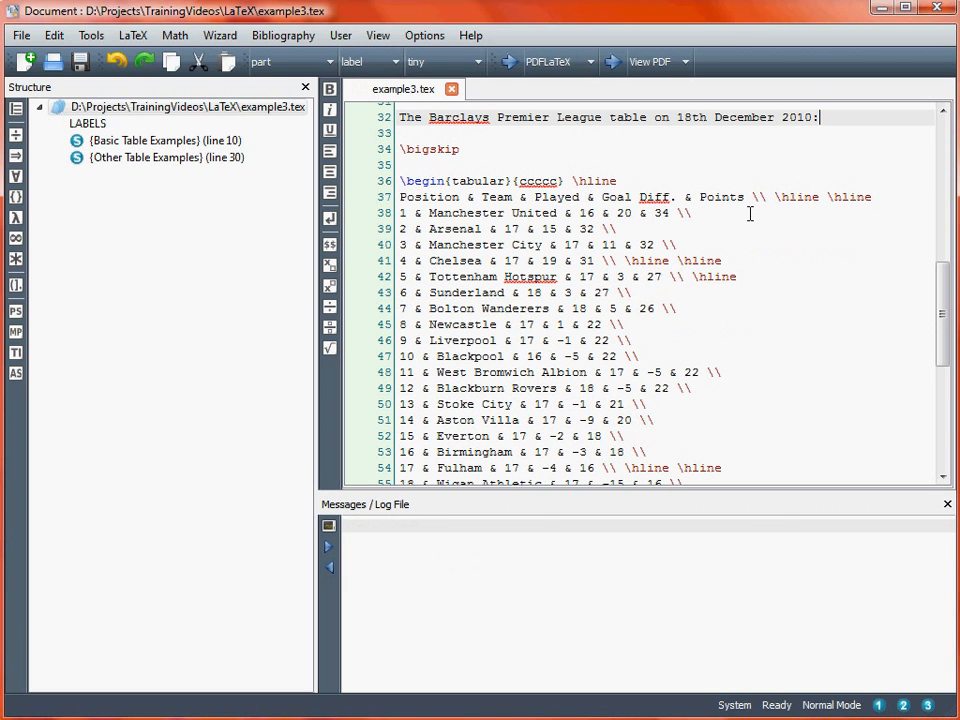
scroll("down", 3)
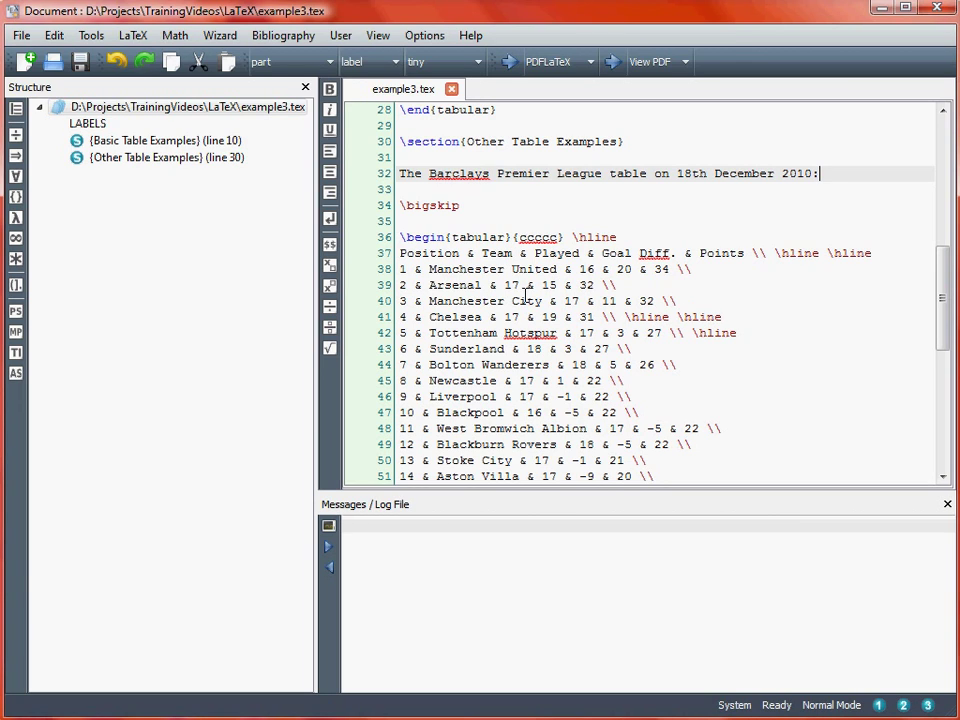
mouse_move(720, 360)
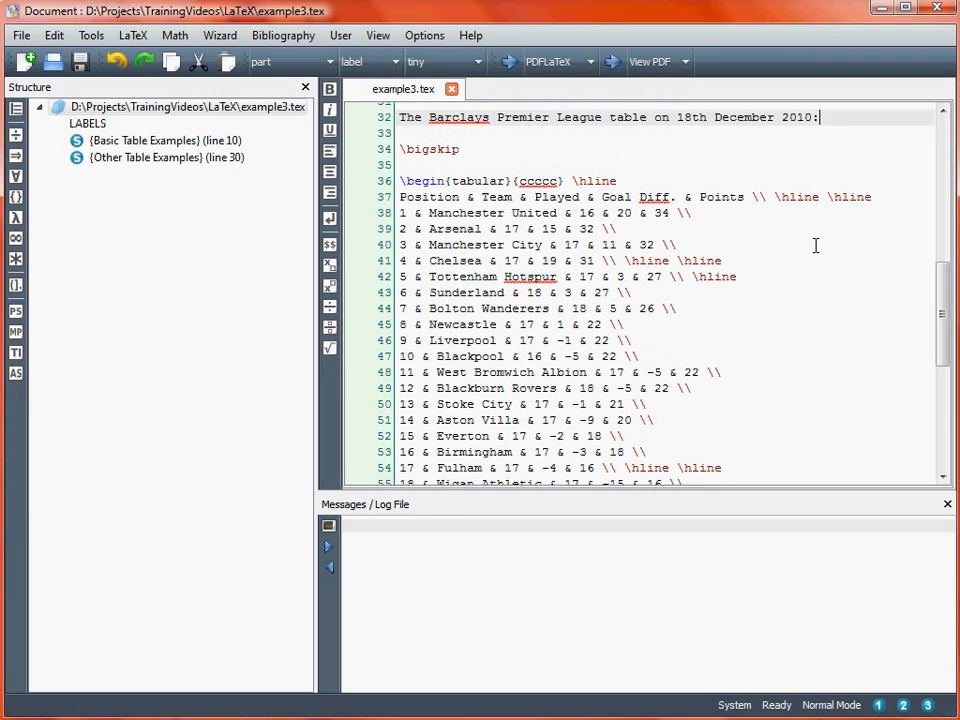
mouse_move(492, 198)
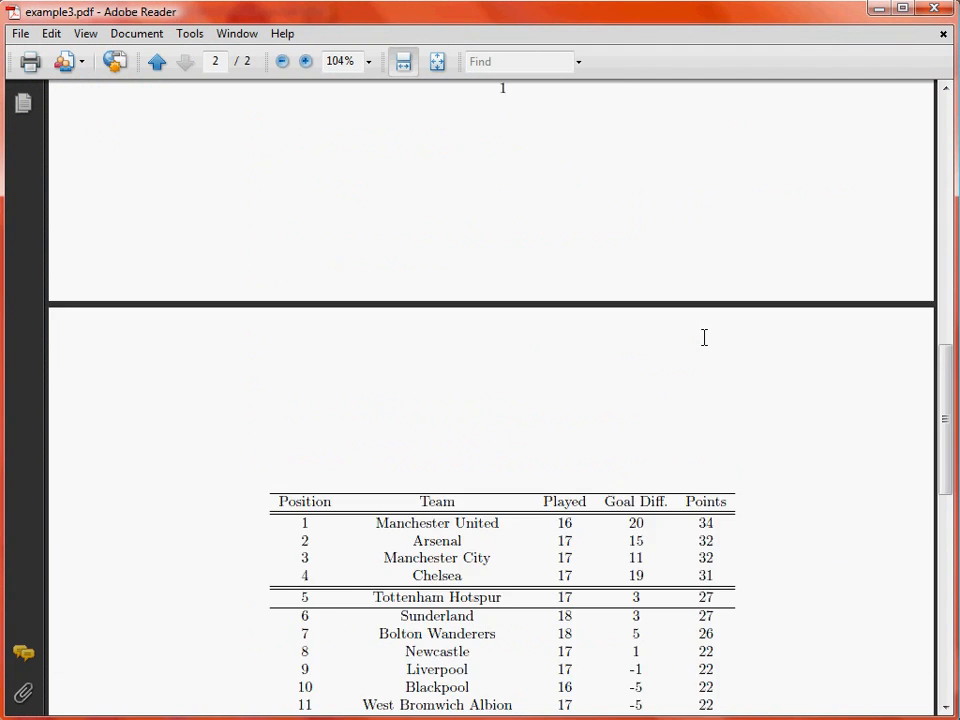
scroll("down", 3)
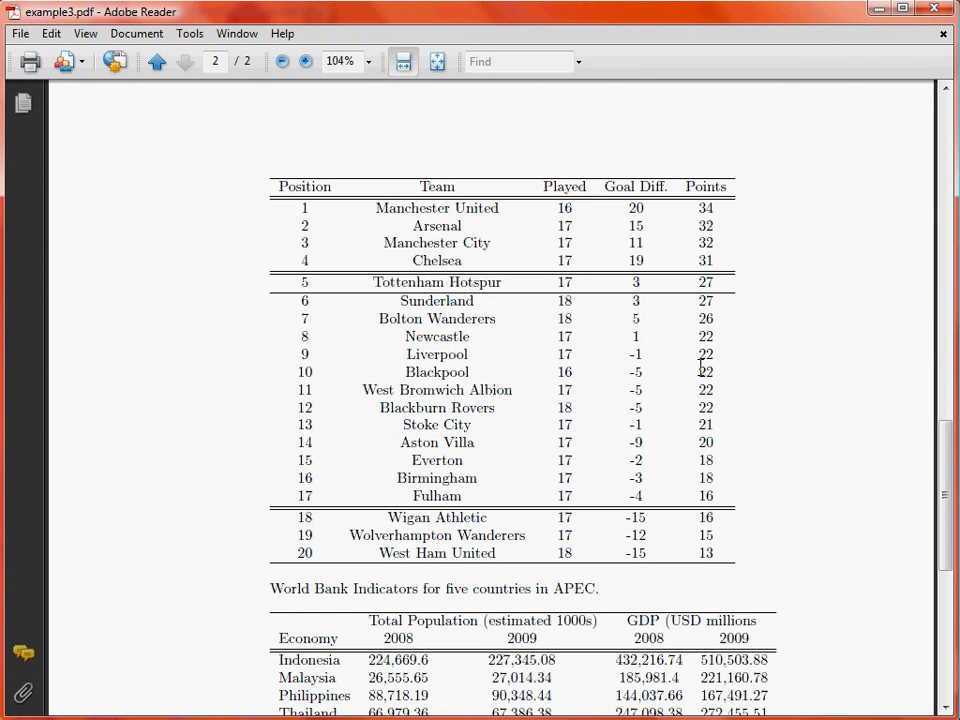
mouse_move(598, 292)
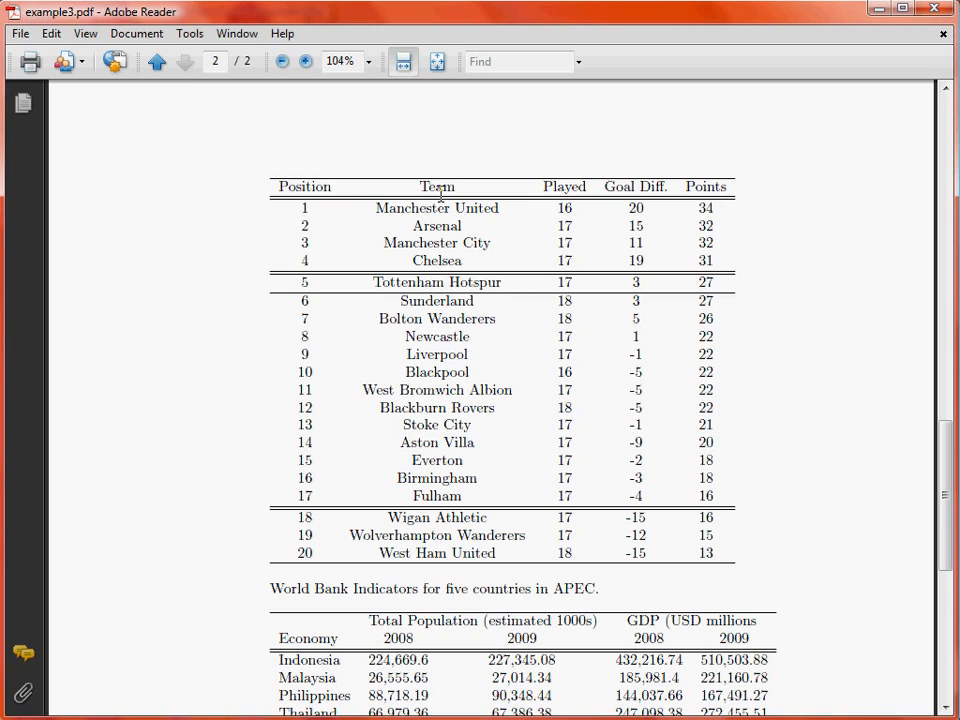
mouse_move(660, 198)
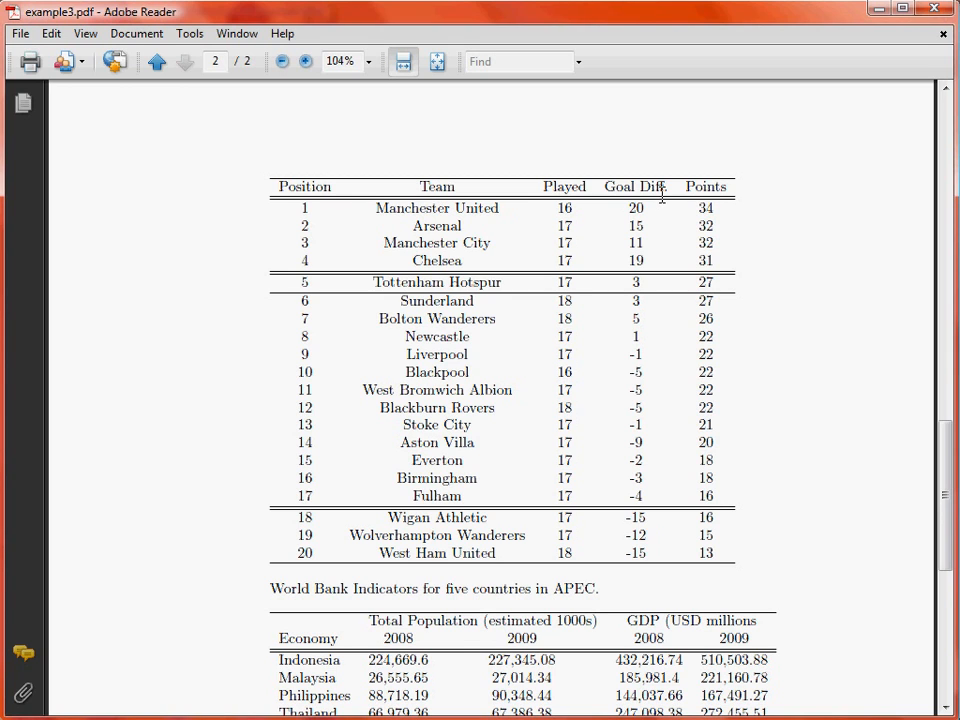
mouse_move(776, 368)
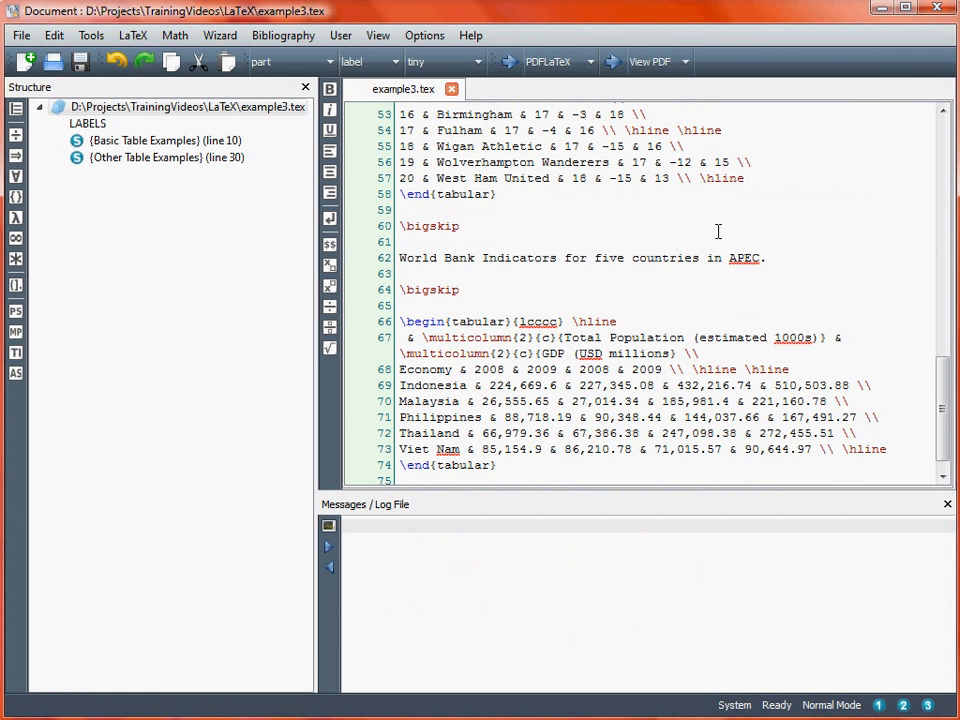
mouse_move(860, 200)
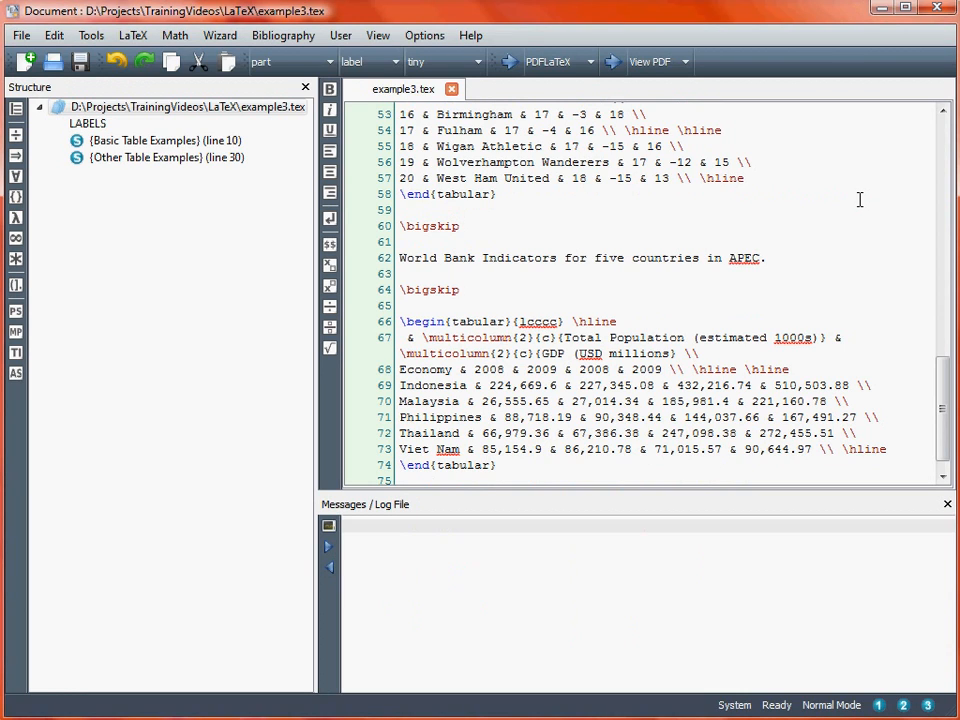
mouse_move(844, 222)
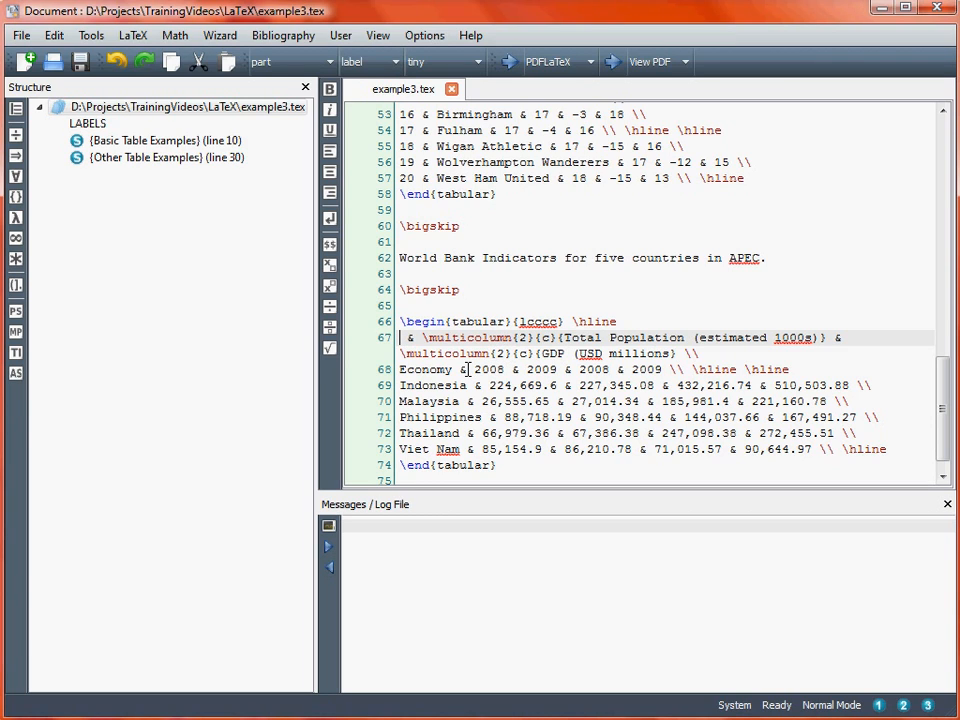
mouse_move(490, 368)
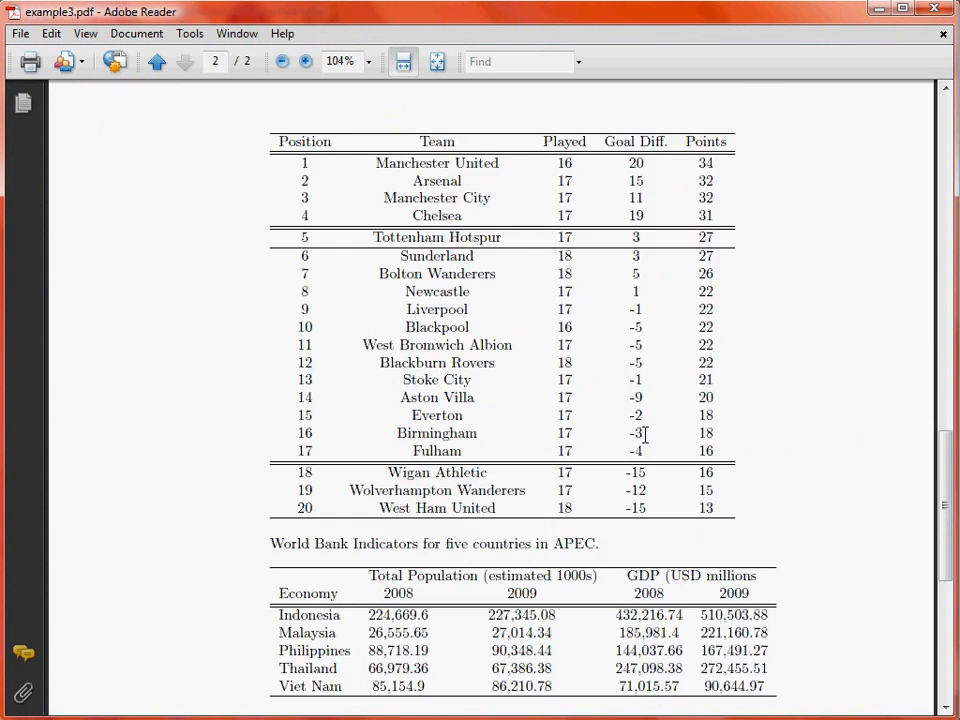
scroll("down", 3)
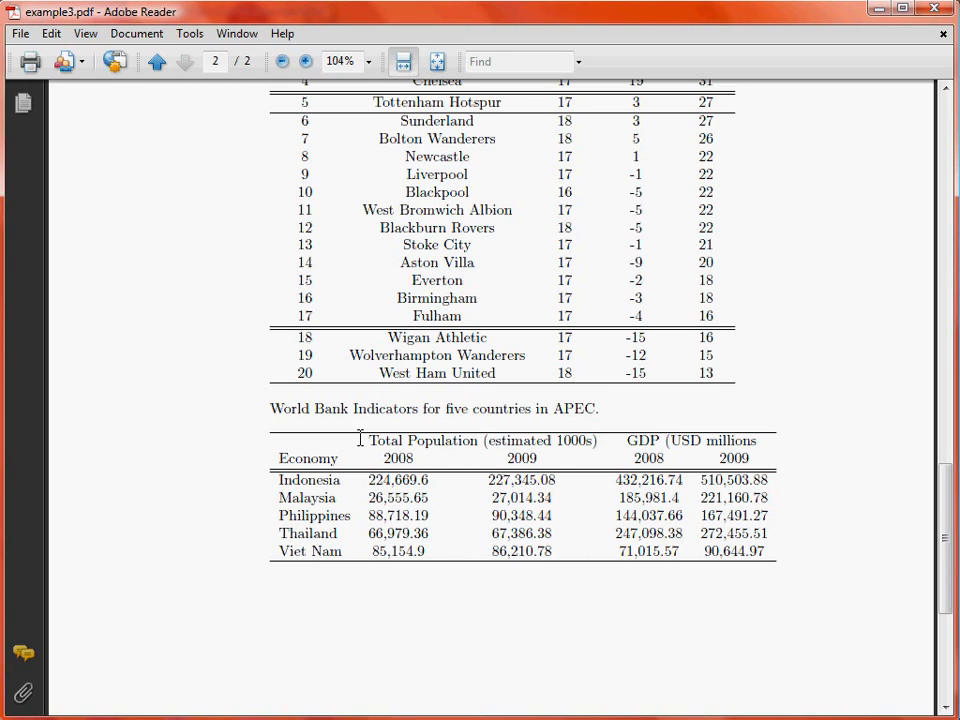
mouse_move(536, 458)
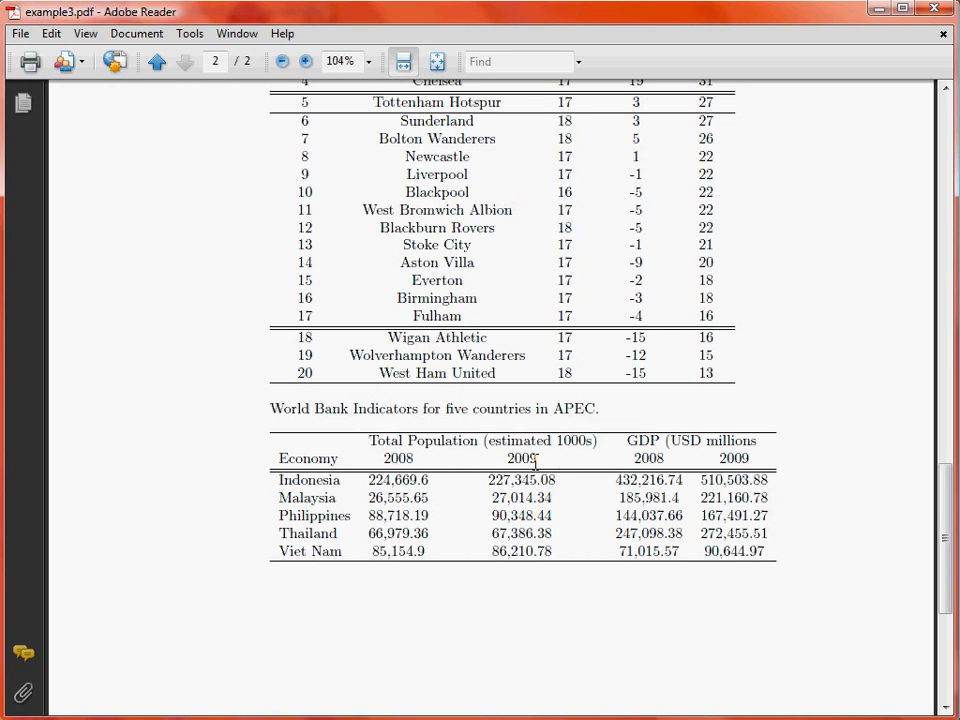